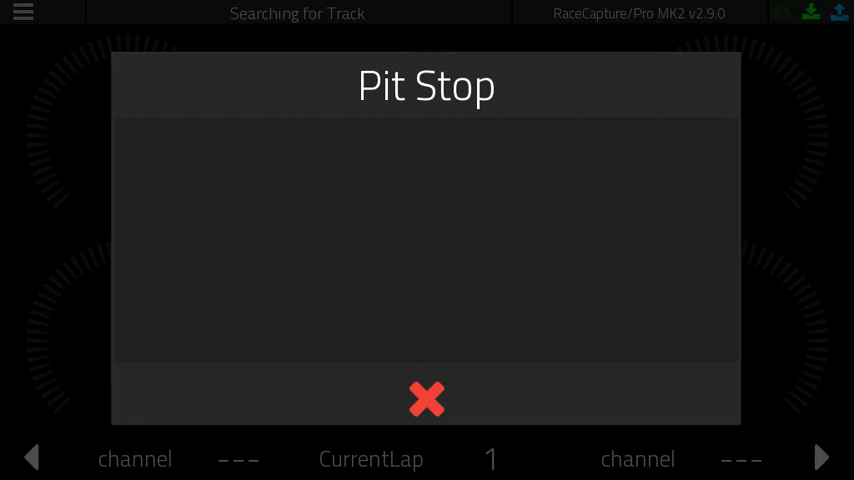
# Let the Pit Stop popup timer run, counting the stop up past 0:02.400.
pyautogui.click(424, 400)
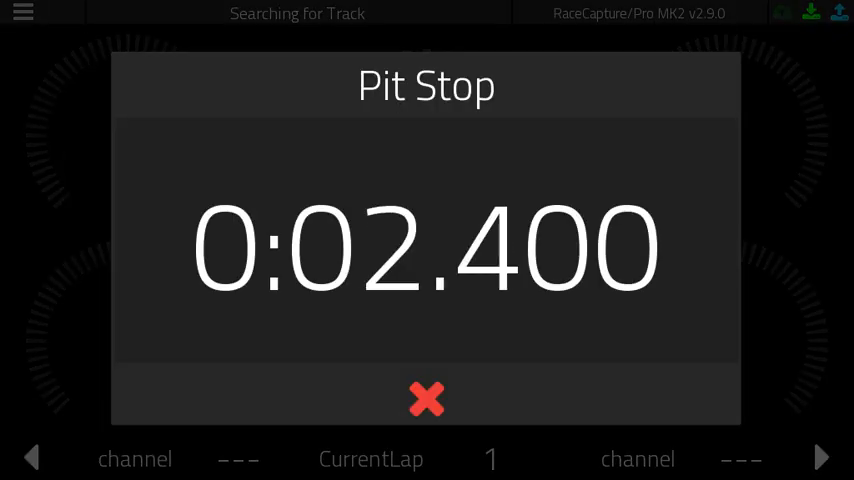
pyautogui.click(426, 396)
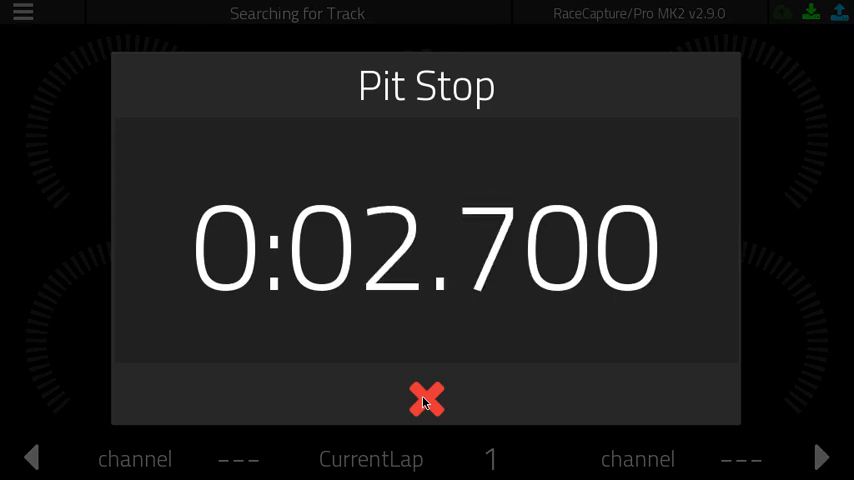
# Dismiss the Pit Stop timer at 0:02.700, returning to the Speed gauge dashboard.
pyautogui.click(428, 400)
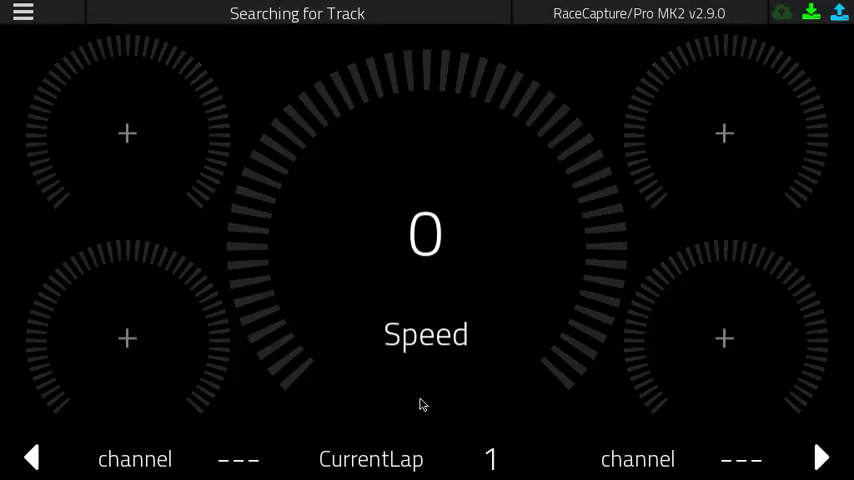